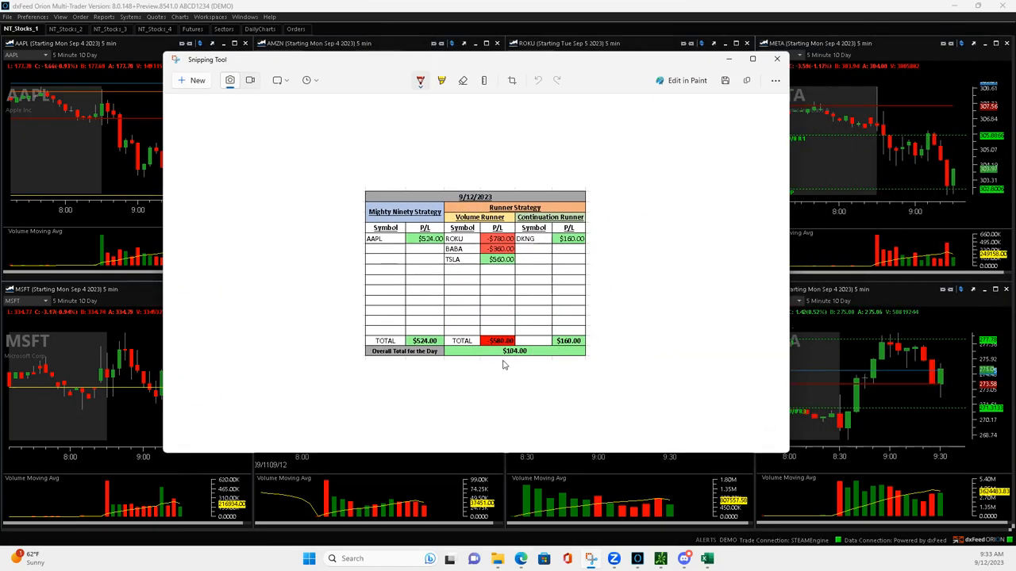
- Draw a short red pen line beneath the $104.00 overall day total
left_click_drag(503, 363, 530, 367)
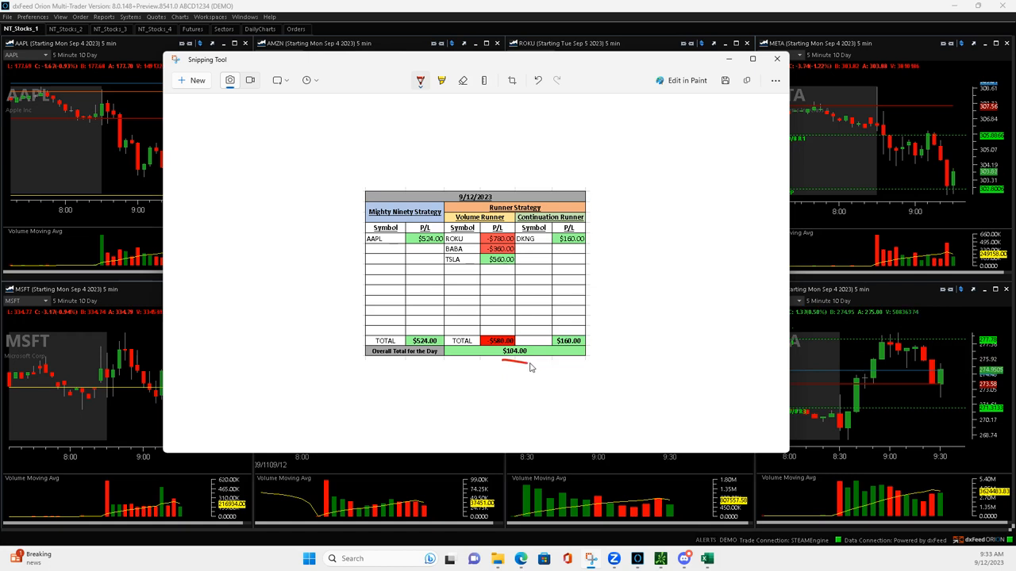
mouse_move(511, 363)
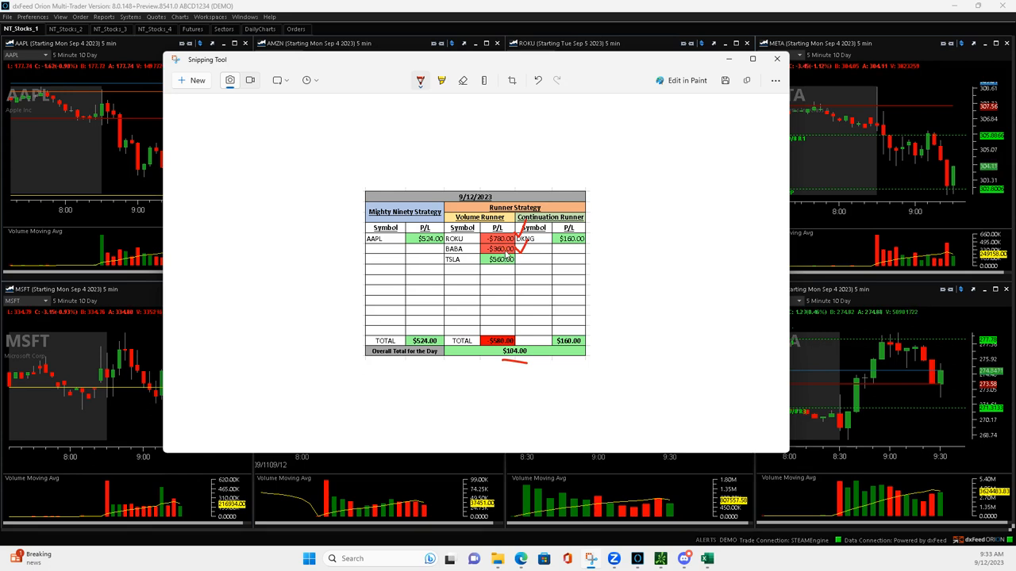
mouse_move(516, 262)
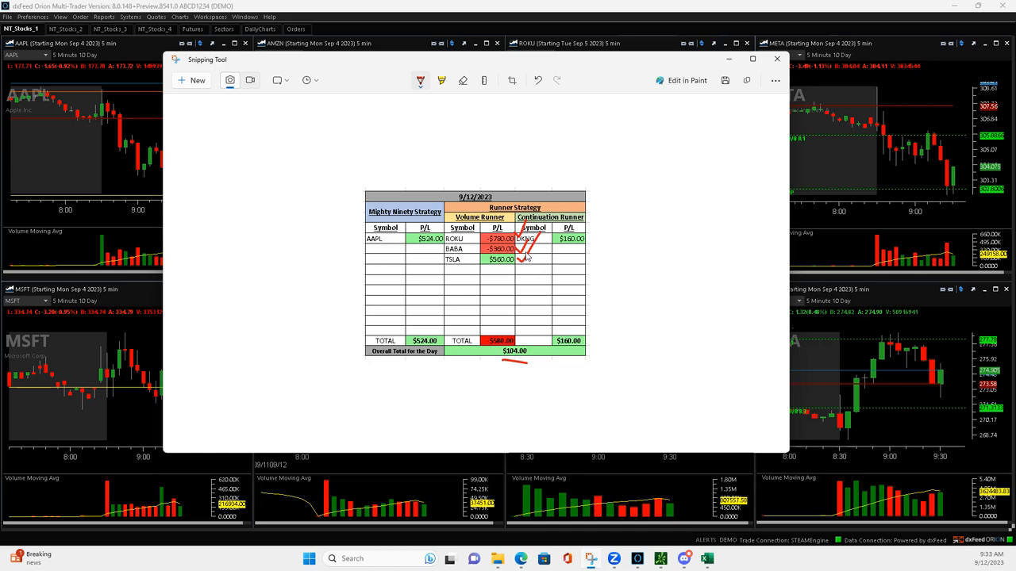
mouse_move(526, 256)
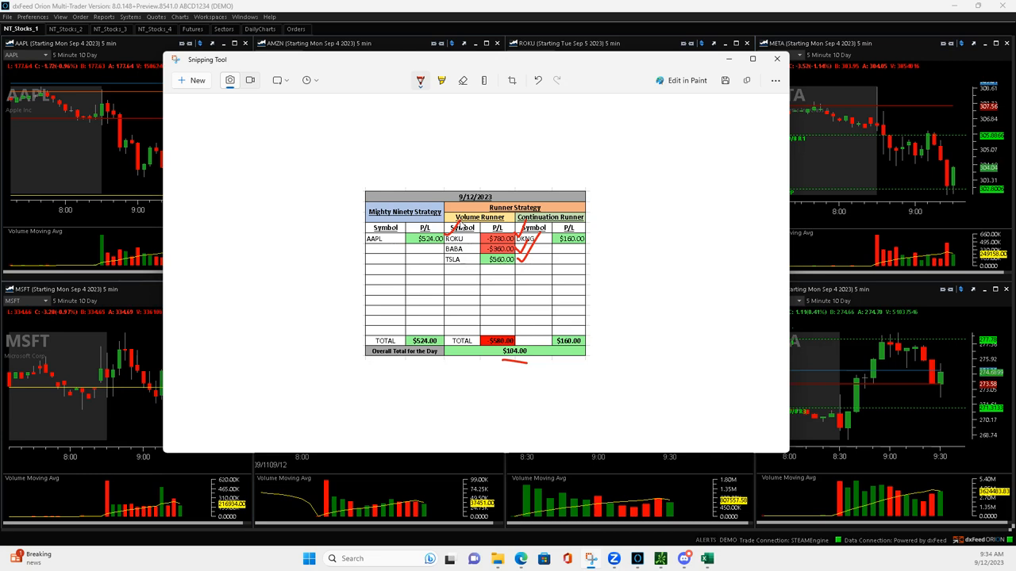
mouse_move(591, 242)
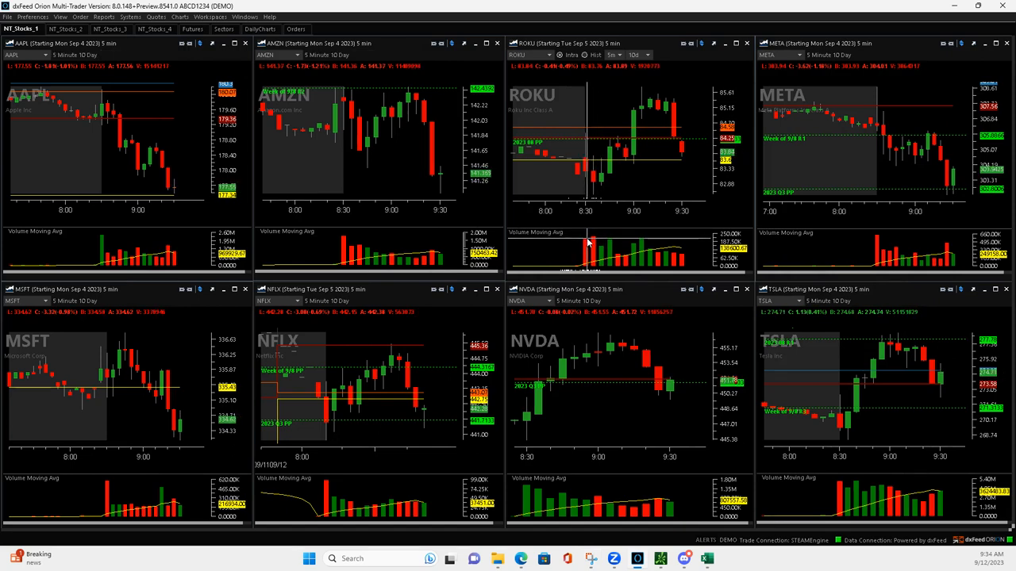
mouse_move(595, 184)
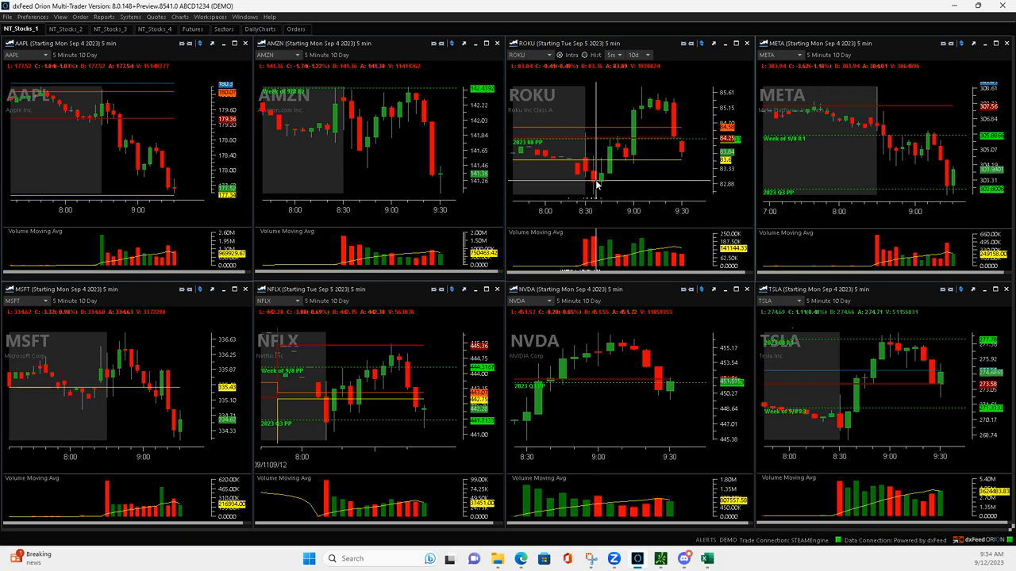
mouse_move(601, 189)
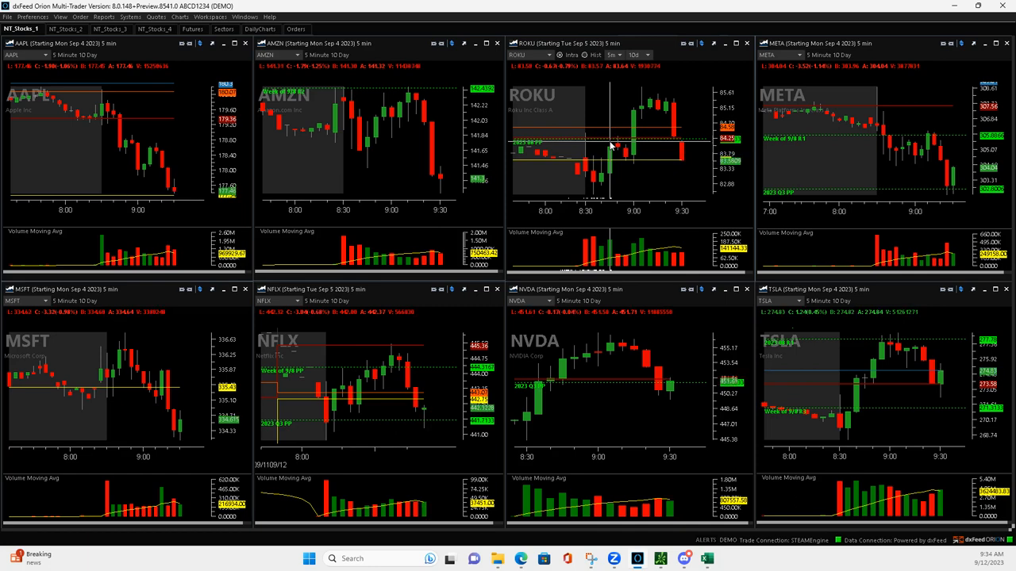
mouse_move(607, 155)
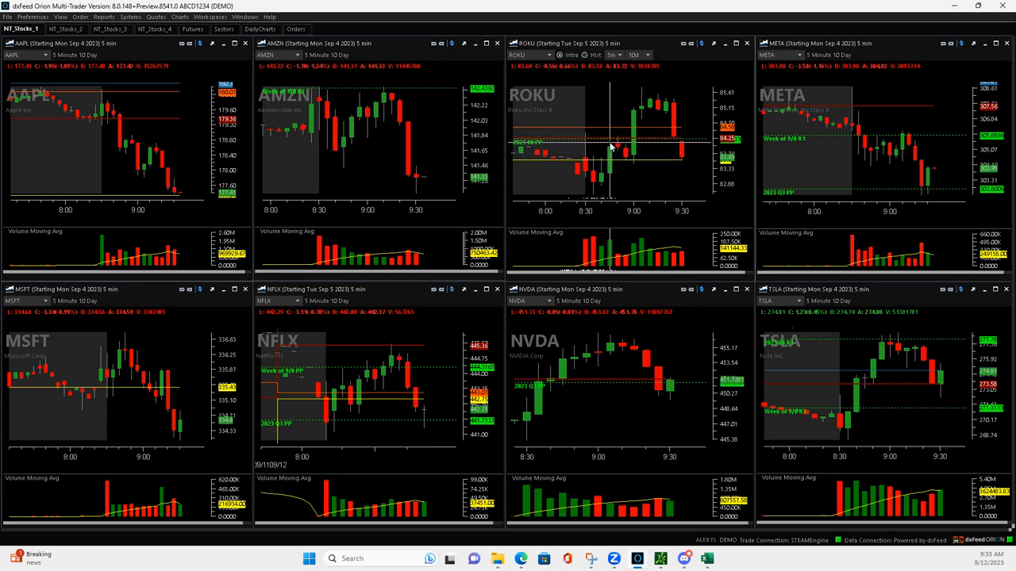
mouse_move(605, 157)
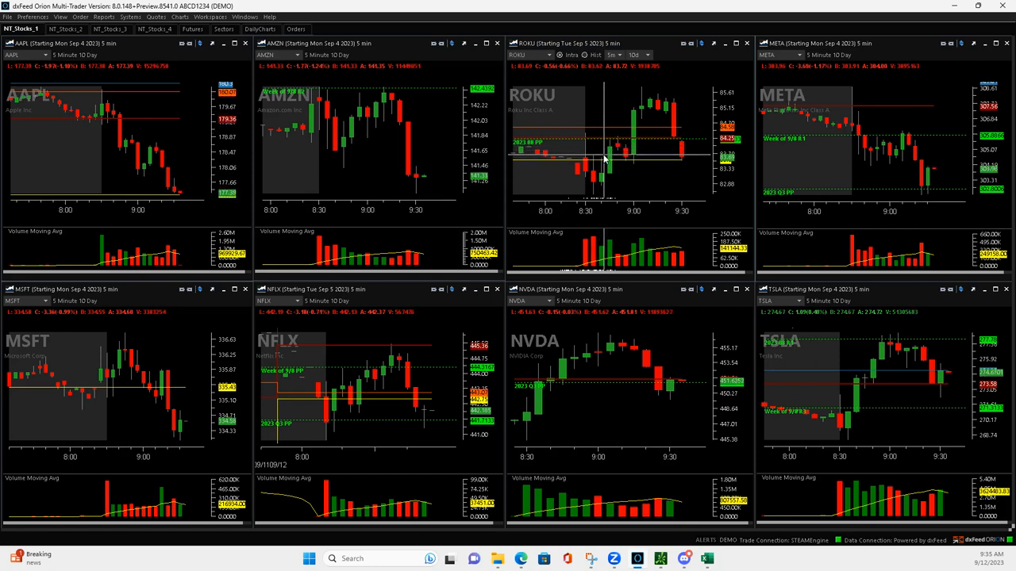
mouse_move(609, 151)
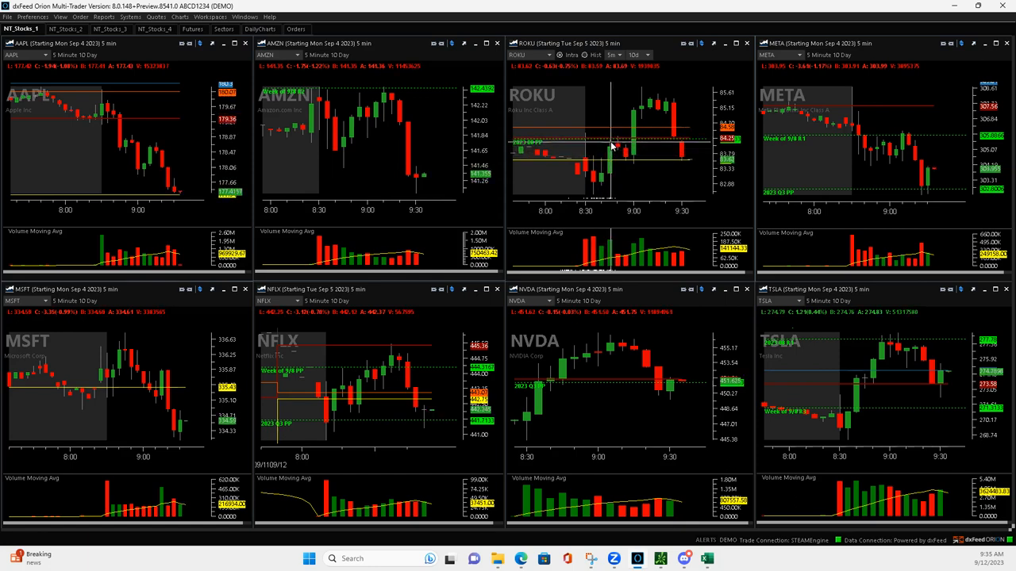
mouse_move(635, 165)
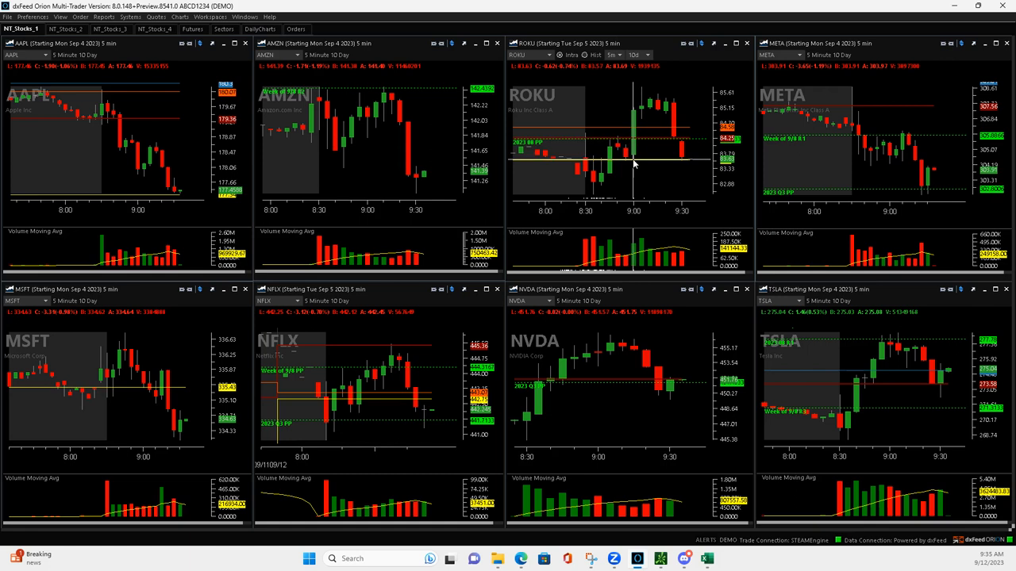
mouse_move(634, 123)
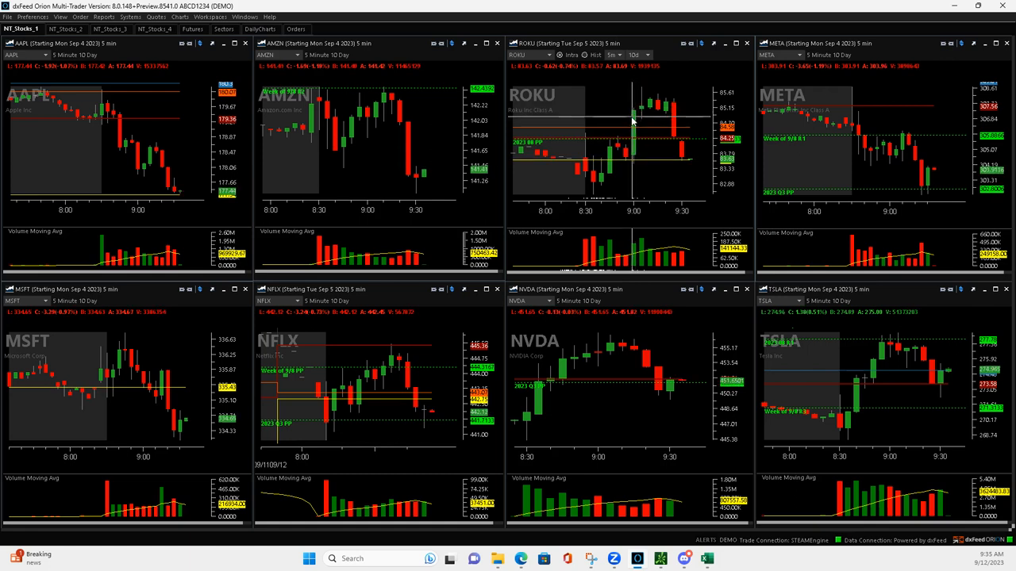
mouse_move(611, 142)
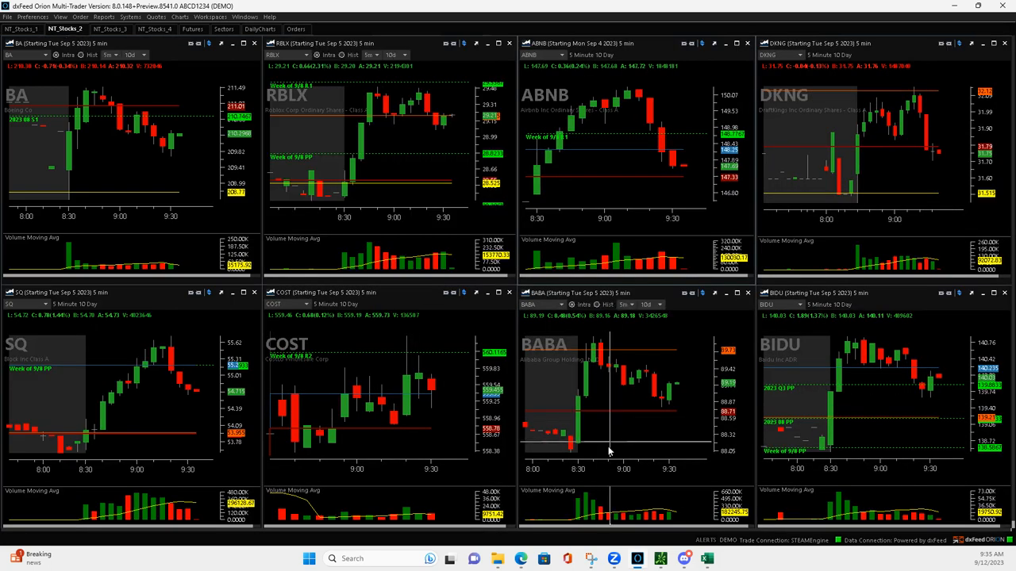
mouse_move(587, 349)
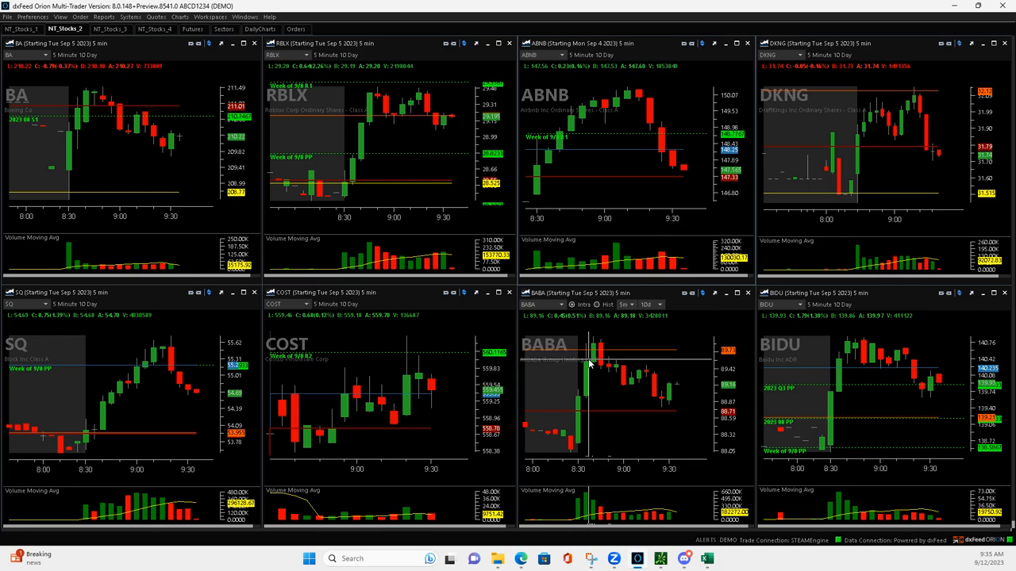
mouse_move(599, 357)
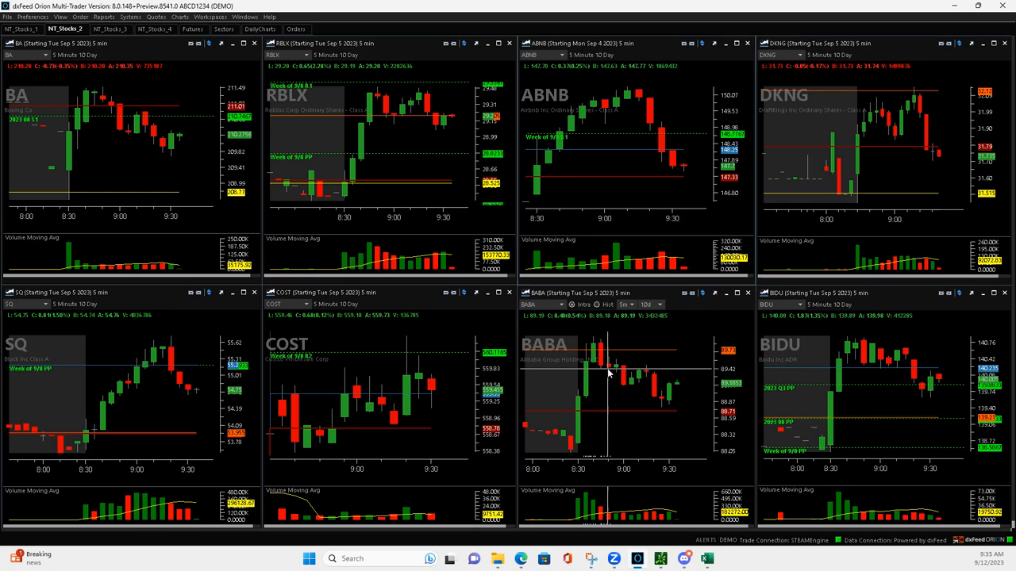
mouse_move(619, 364)
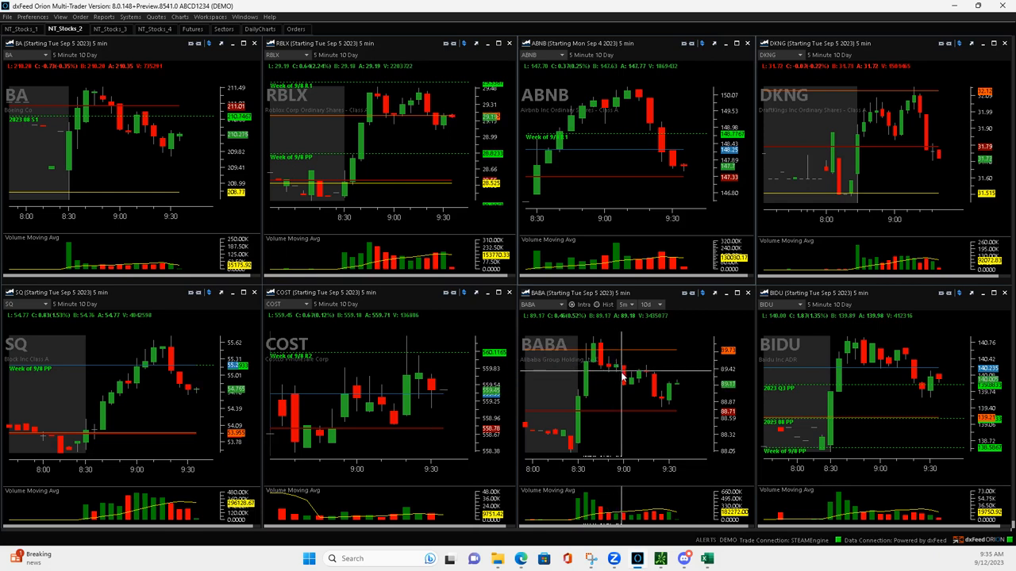
mouse_move(623, 385)
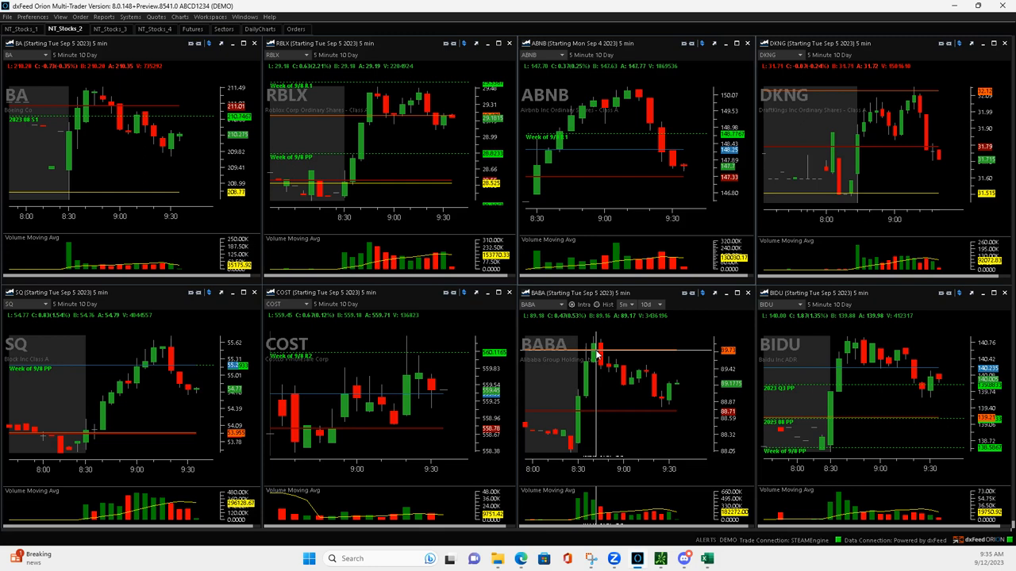
mouse_move(663, 397)
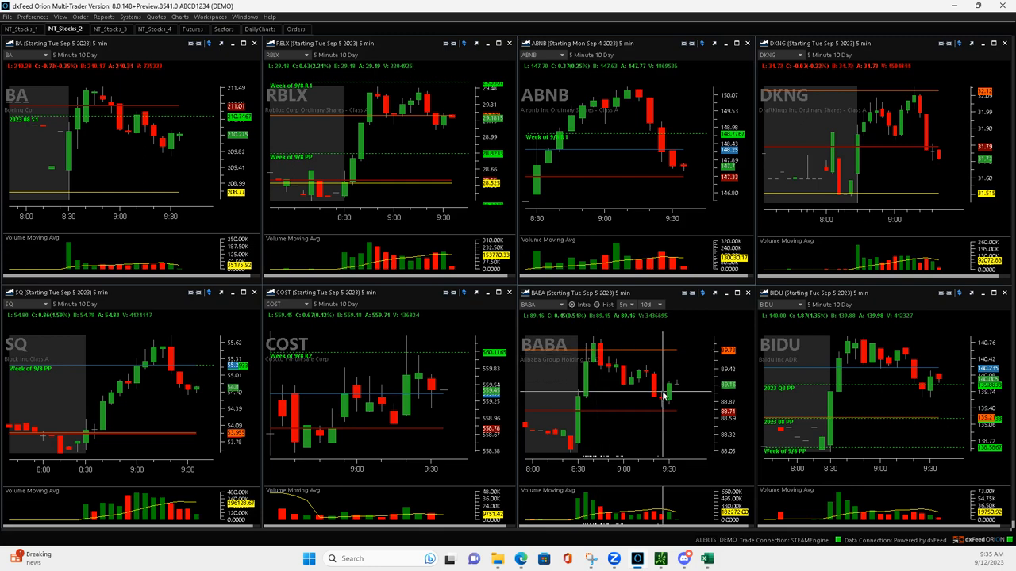
- Return to the first stock chart layout with the AAPL, AMZN, ROKU and TSLA charts
left_click(20, 29)
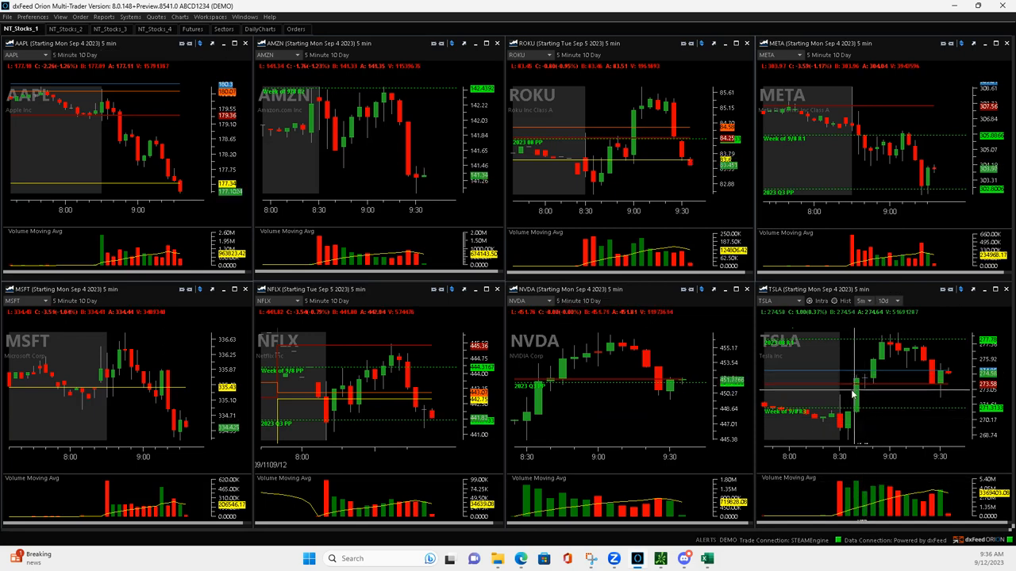
mouse_move(863, 395)
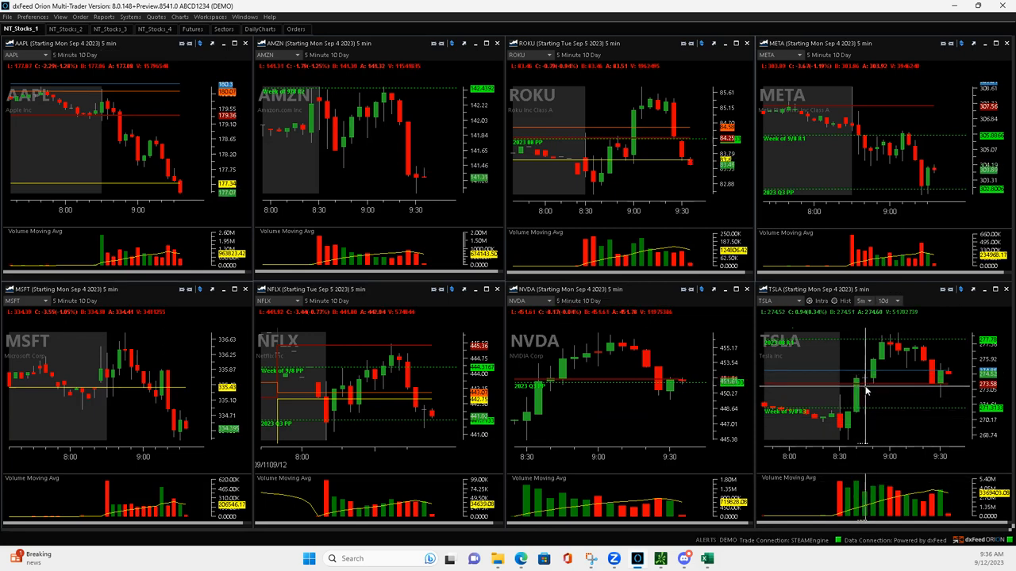
mouse_move(884, 347)
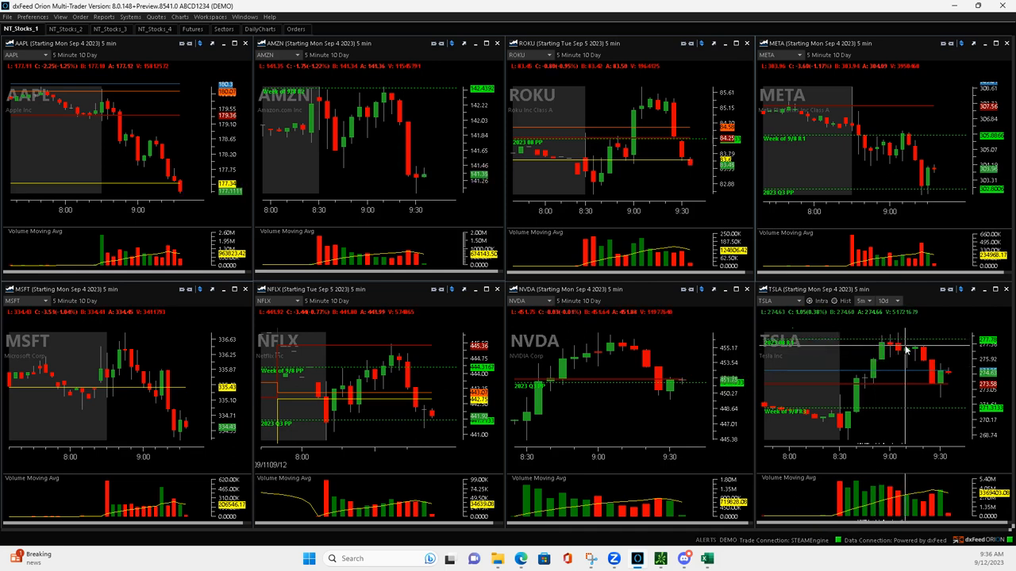
mouse_move(905, 370)
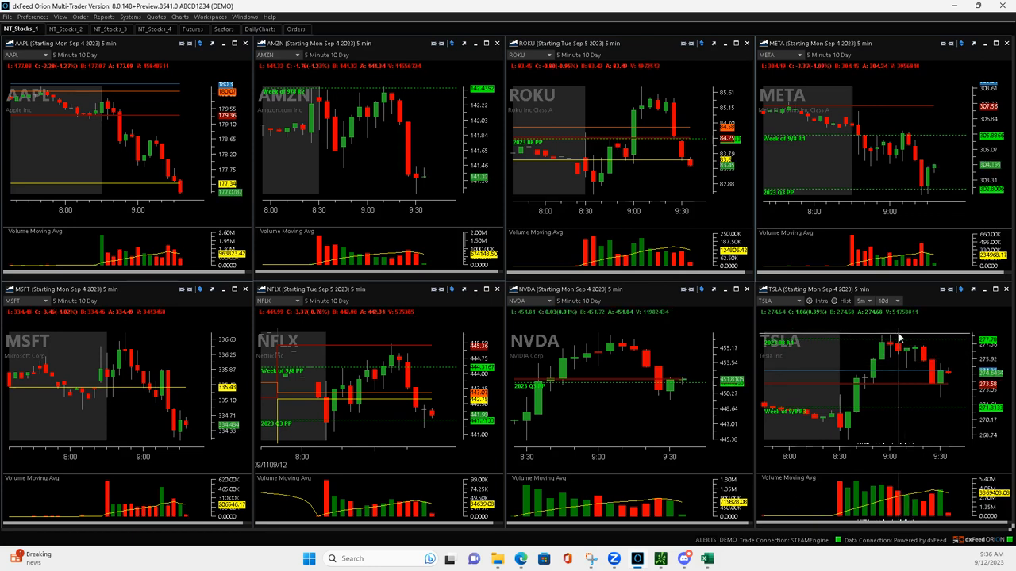
mouse_move(905, 341)
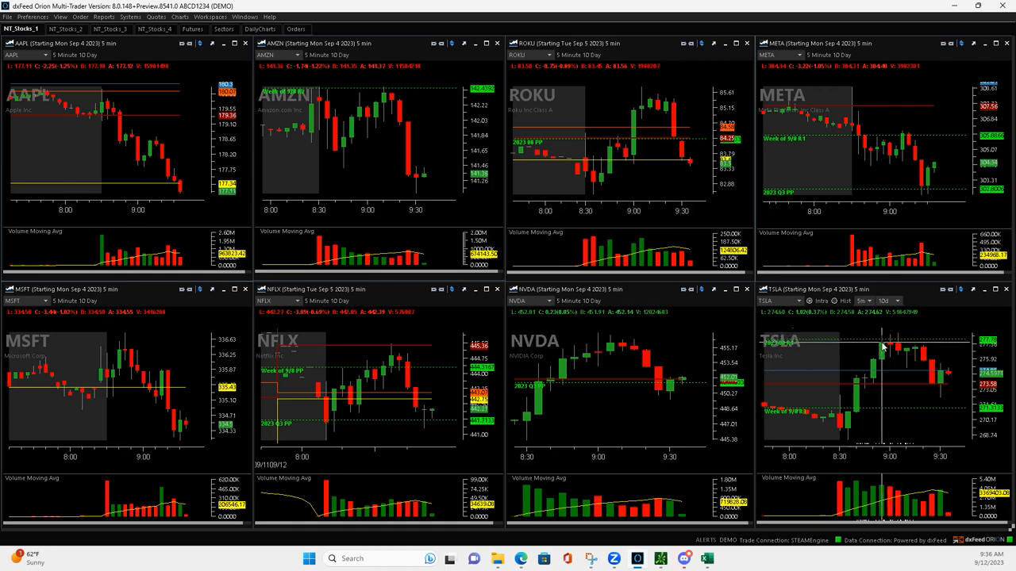
mouse_move(897, 345)
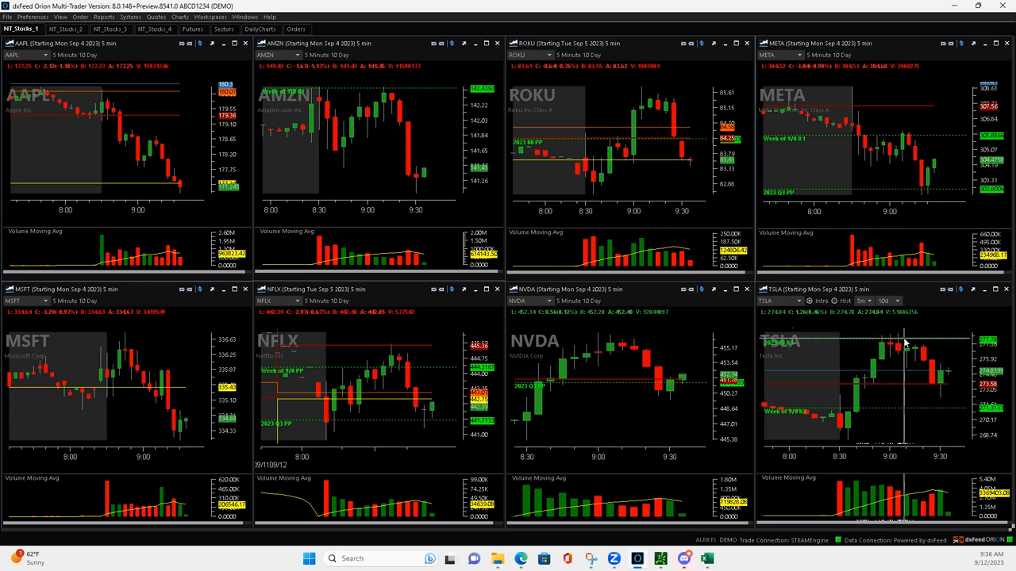
mouse_move(907, 371)
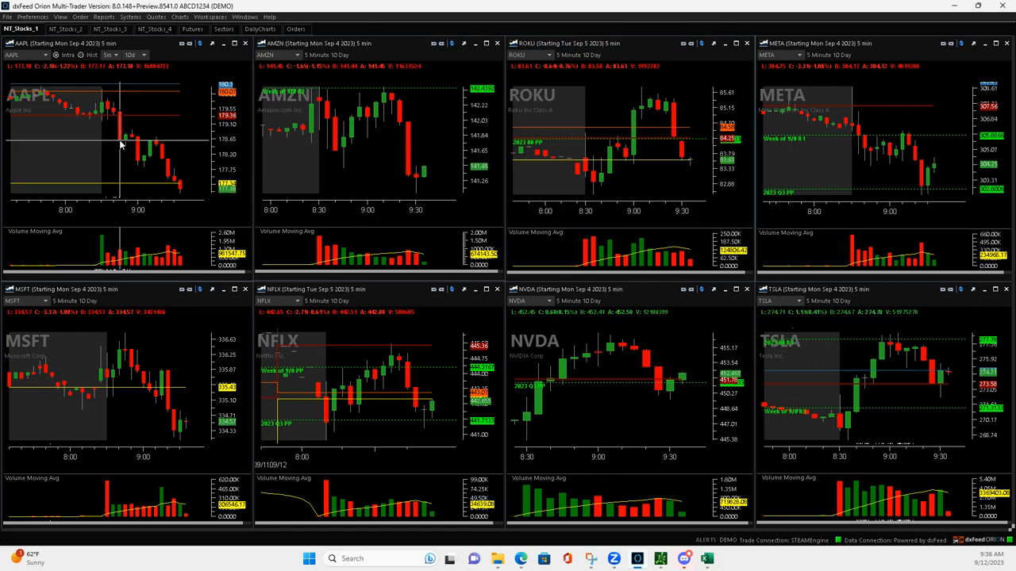
mouse_move(127, 137)
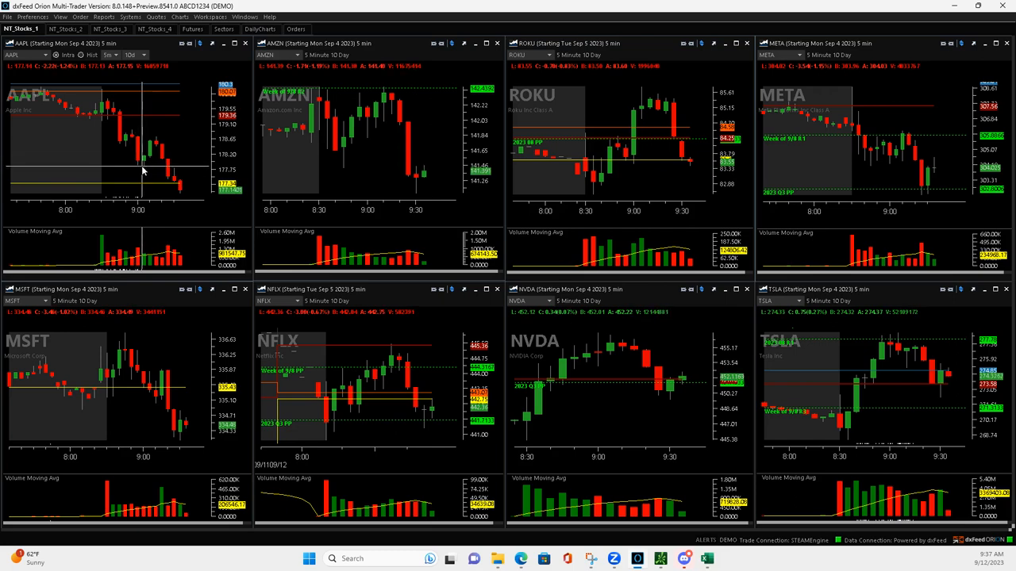
mouse_move(142, 158)
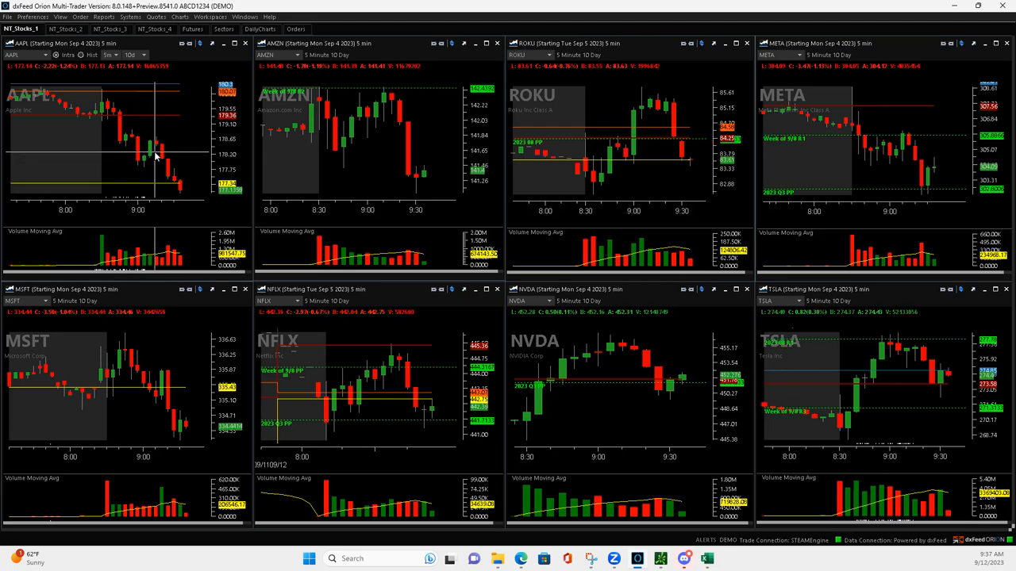
mouse_move(153, 143)
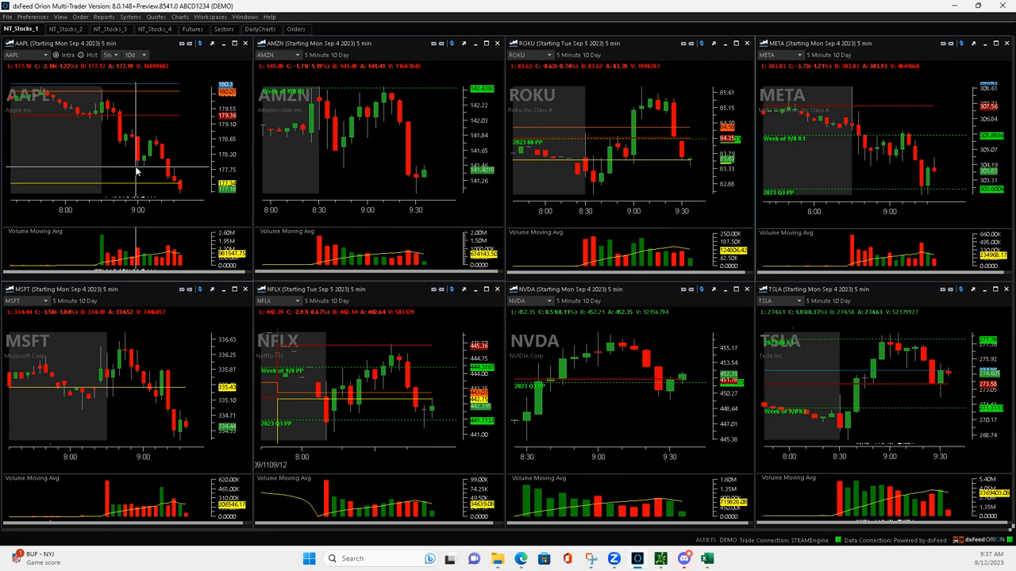
mouse_move(147, 135)
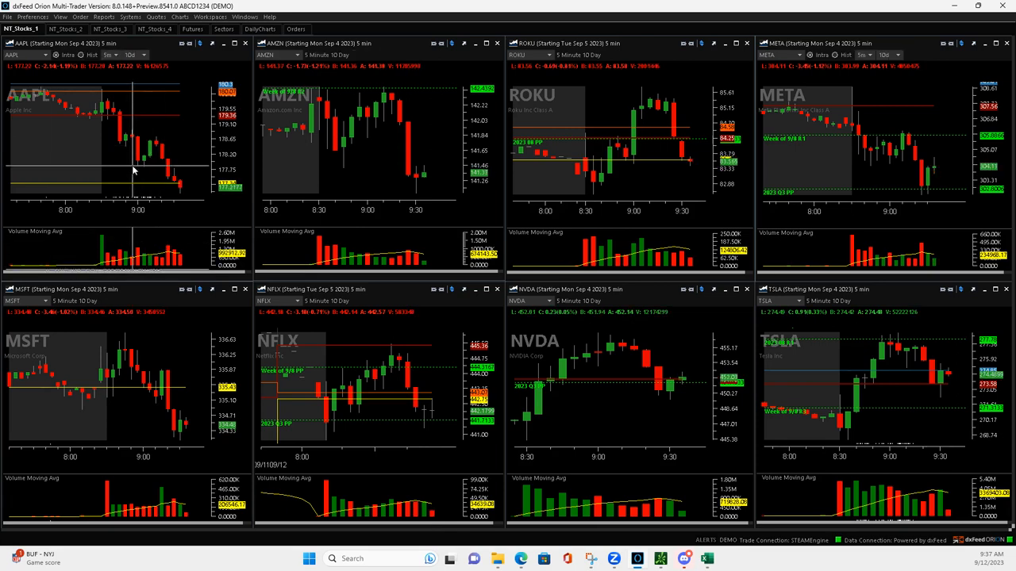
mouse_move(138, 166)
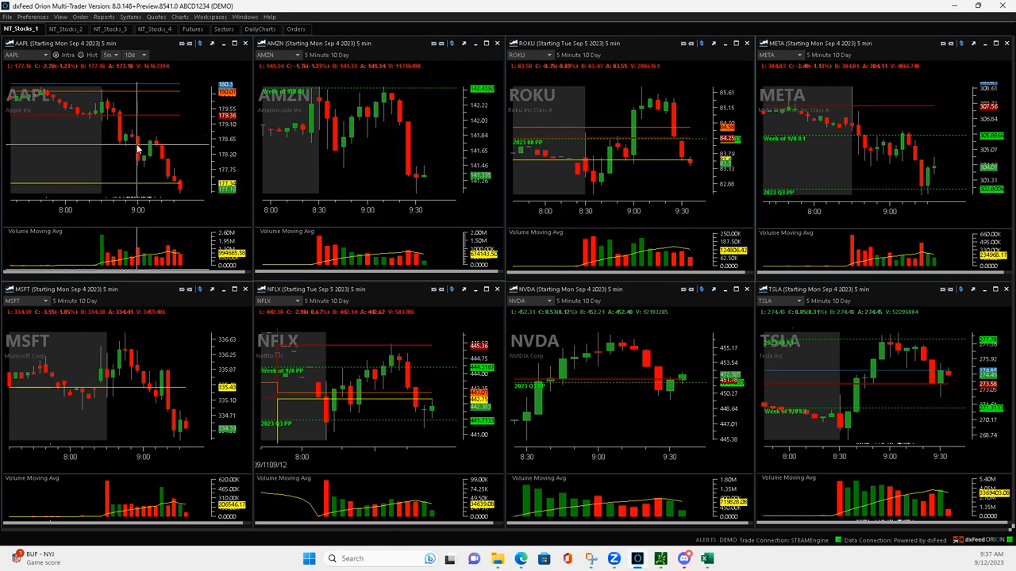
mouse_move(135, 168)
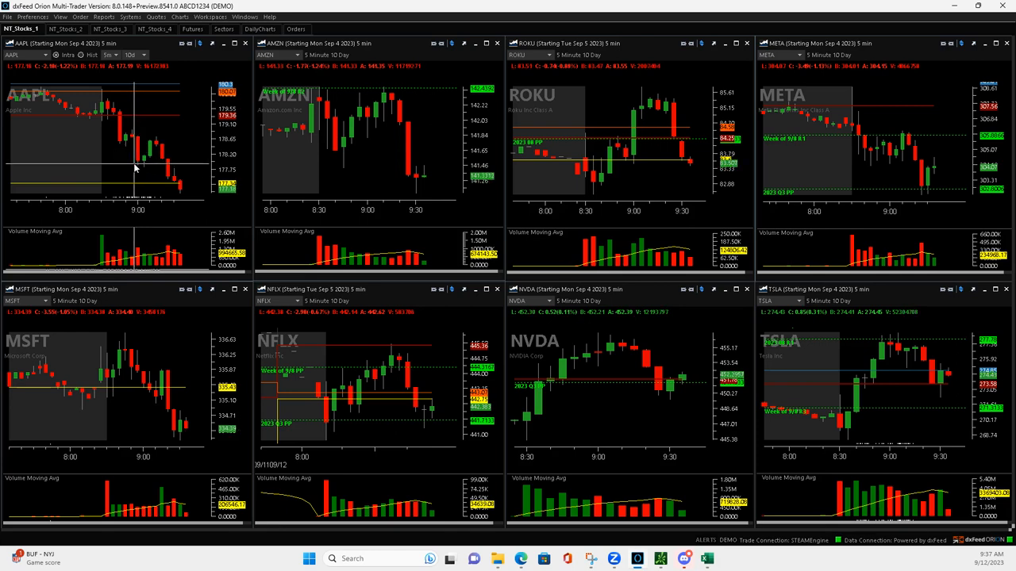